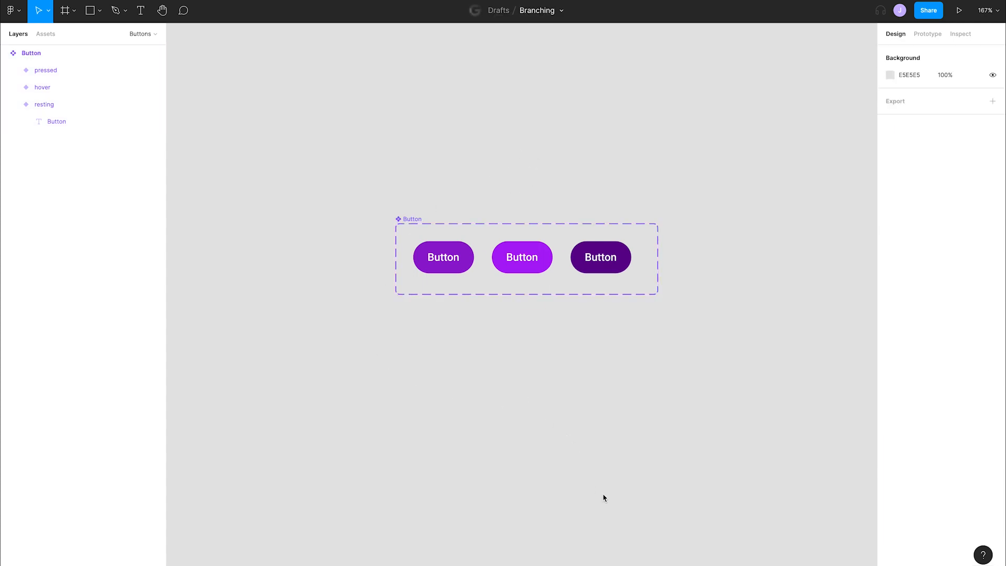
Open the Branching file's menu to reach the Create branch option.
{"action": "left_click", "coordinate": [561, 11]}
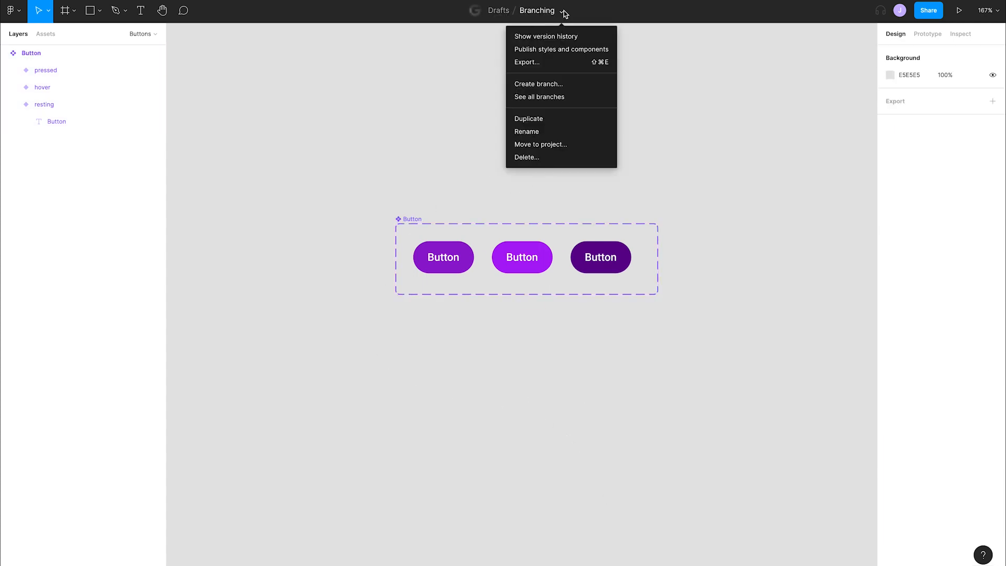
{"action": "mouse_move", "coordinate": [575, 84]}
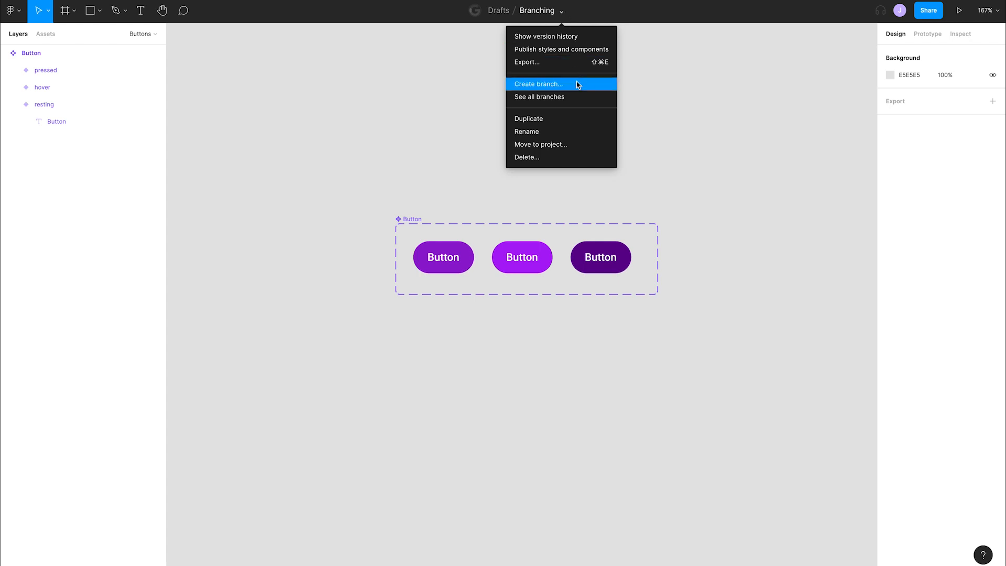
Create a branch named 'Button with Icons'.
{"action": "left_click", "coordinate": [538, 83]}
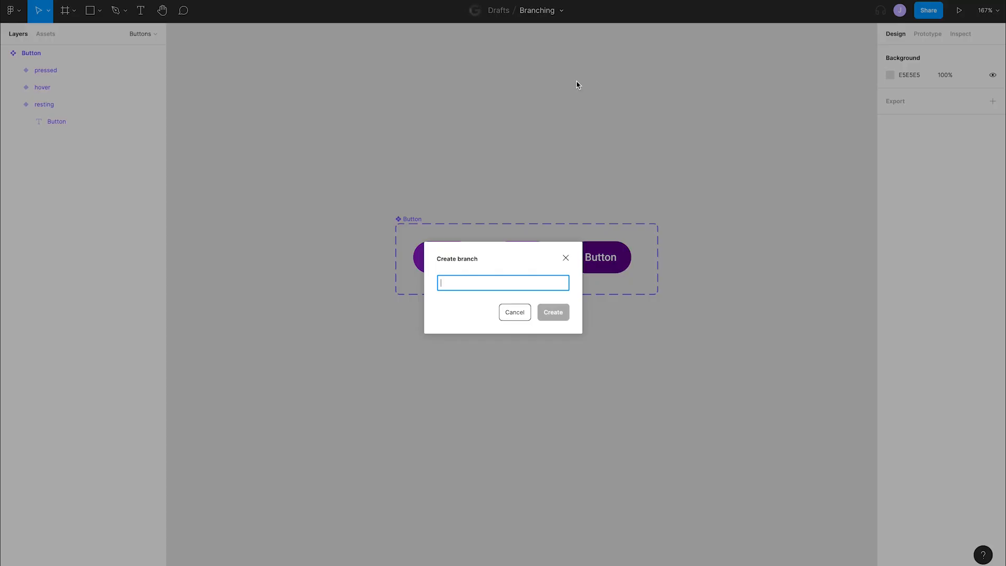
{"action": "type", "text": "Button with Icons"}
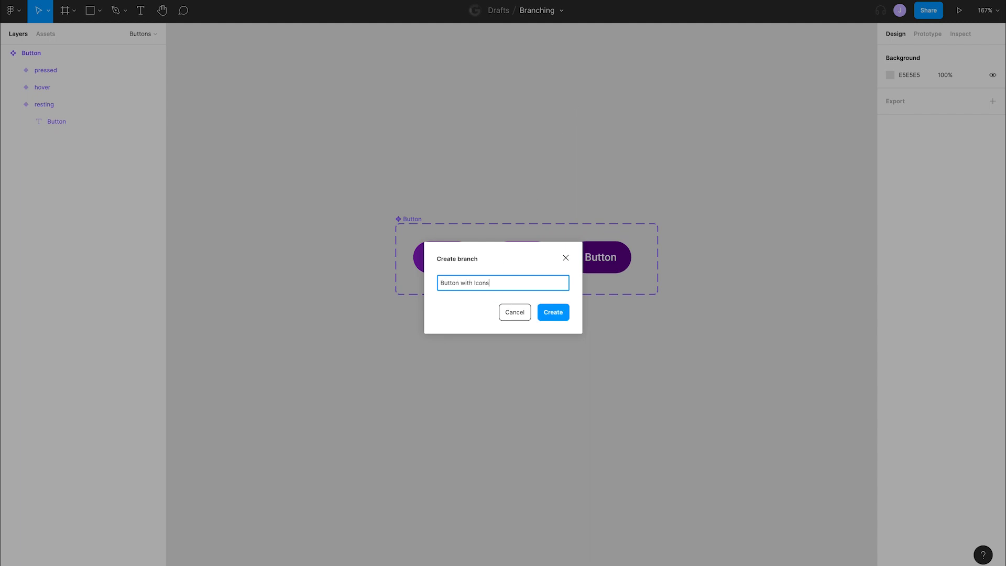
{"action": "left_click", "coordinate": [553, 312]}
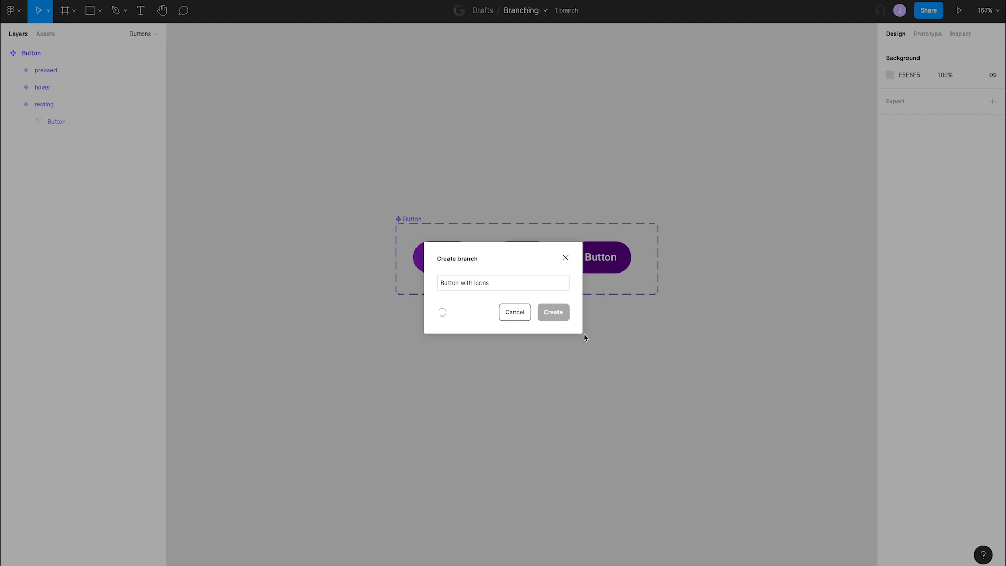
{"action": "left_click", "coordinate": [551, 312]}
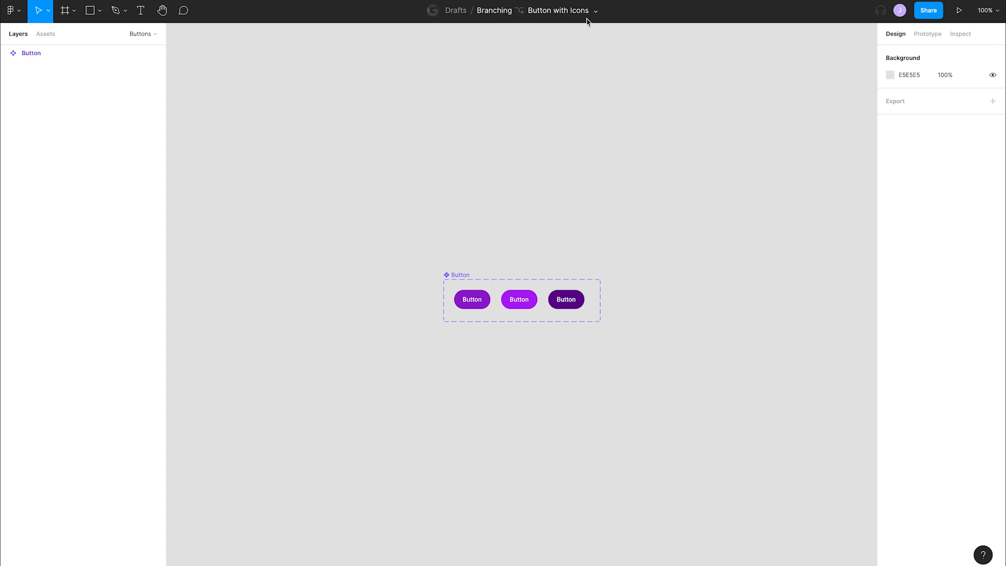
{"action": "mouse_move", "coordinate": [523, 225]}
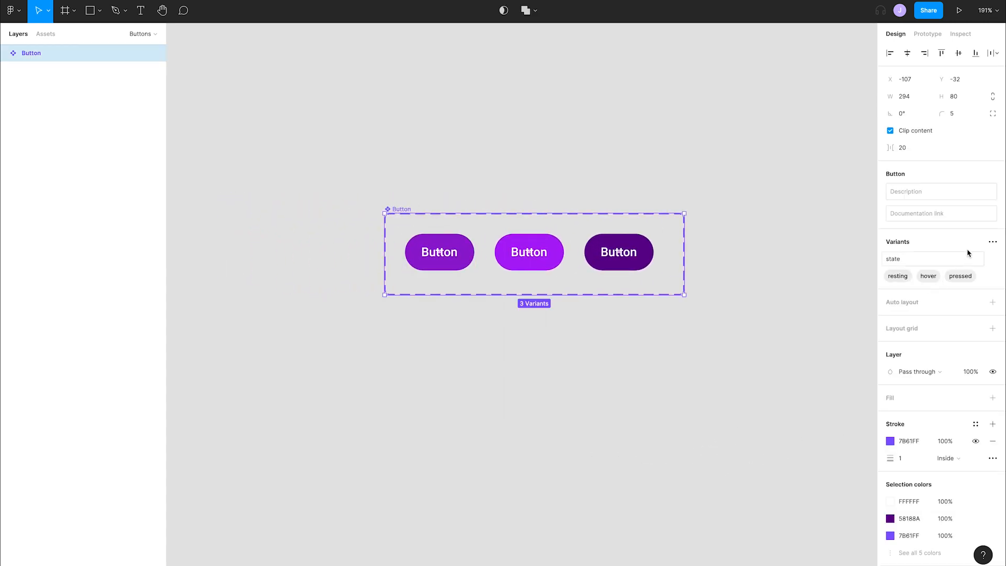
Add an 'icon' variant property and tighten the component set around six variants.
{"action": "left_click", "coordinate": [993, 242]}
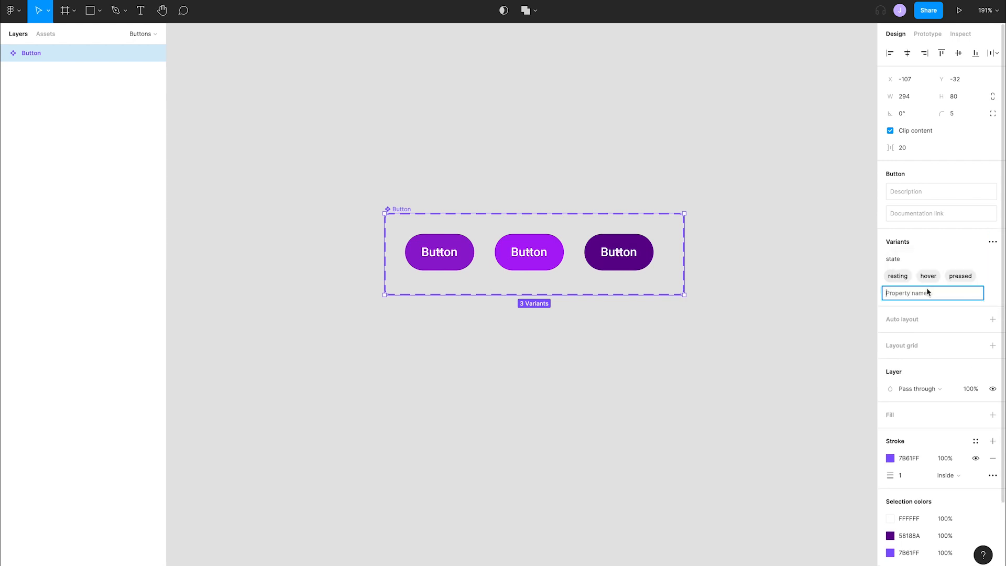
{"action": "type", "text": "icon"}
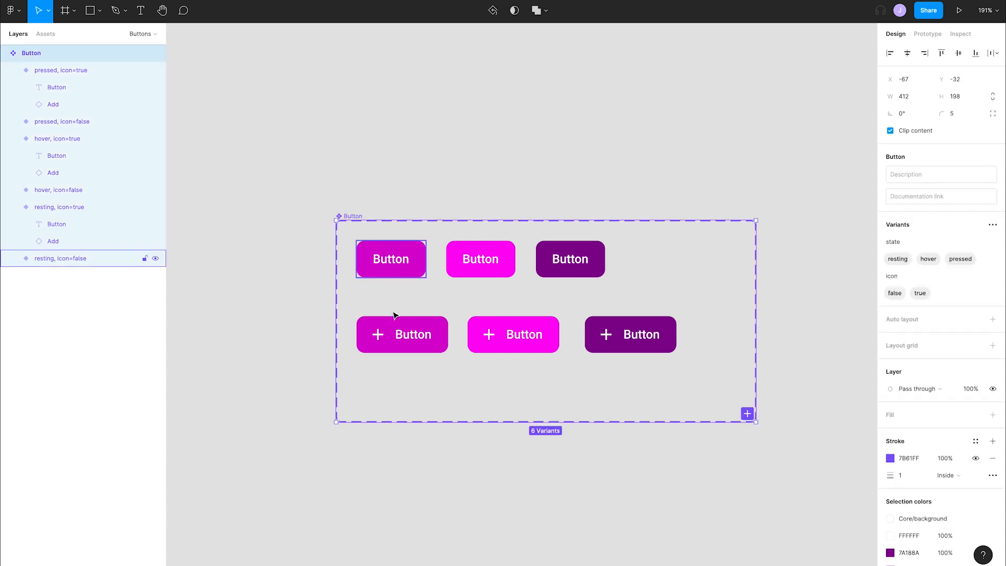
{"action": "left_click_drag", "start_coordinate": [544, 421], "coordinate": [544, 394]}
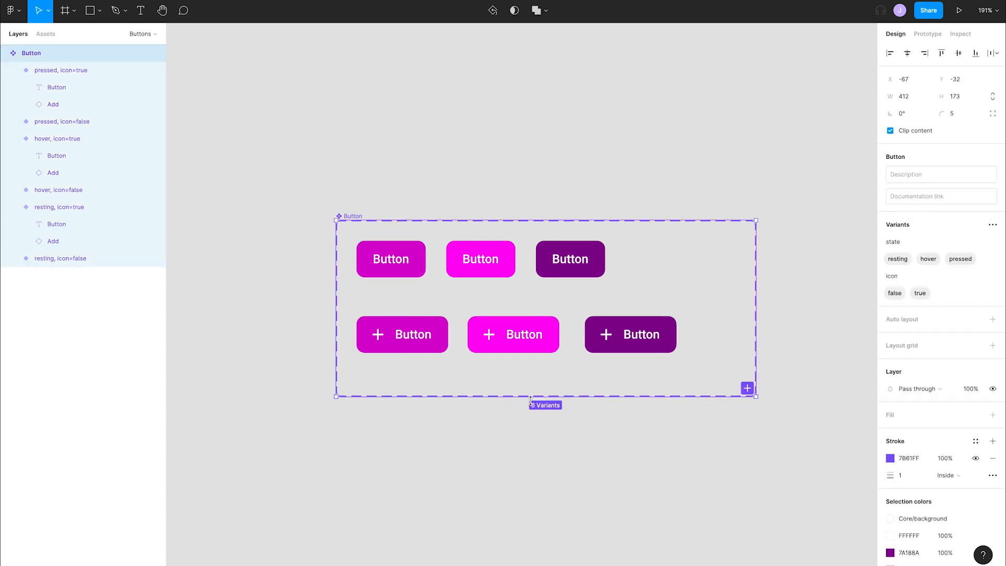
Clear the selection and open the branch's review of changes.
{"action": "left_click", "coordinate": [502, 436]}
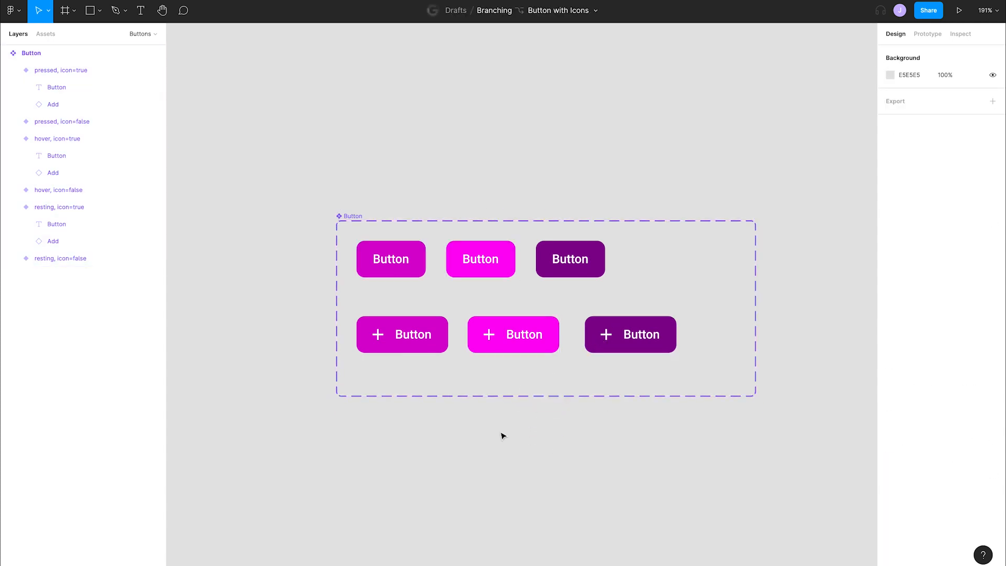
{"action": "left_click", "coordinate": [596, 11]}
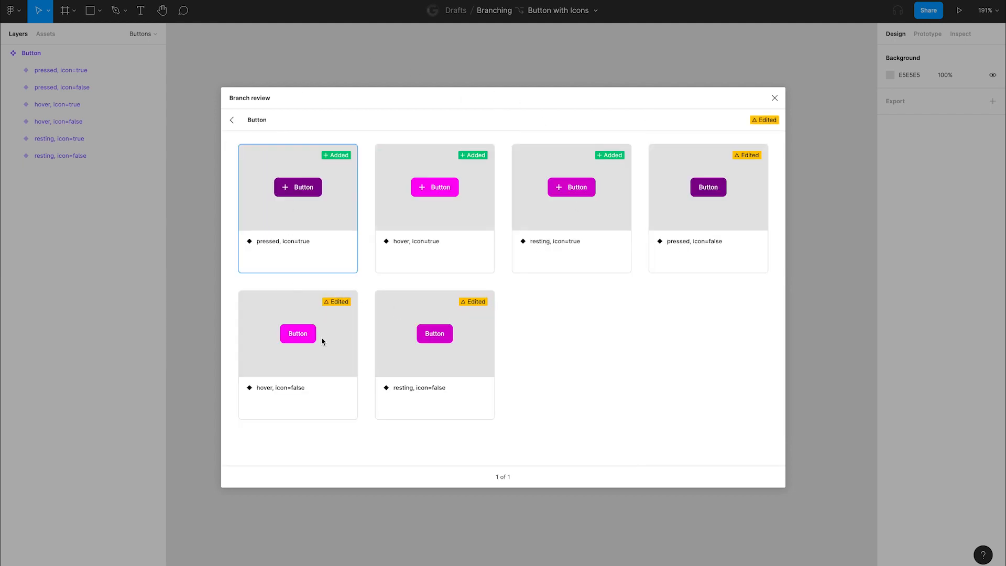
{"action": "mouse_move", "coordinate": [453, 249]}
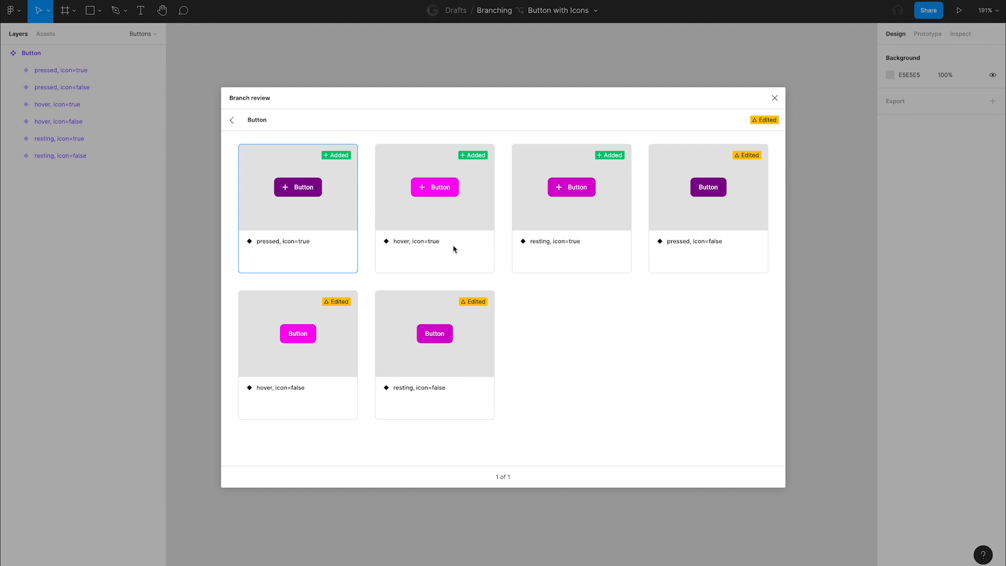
{"action": "left_click", "coordinate": [297, 333]}
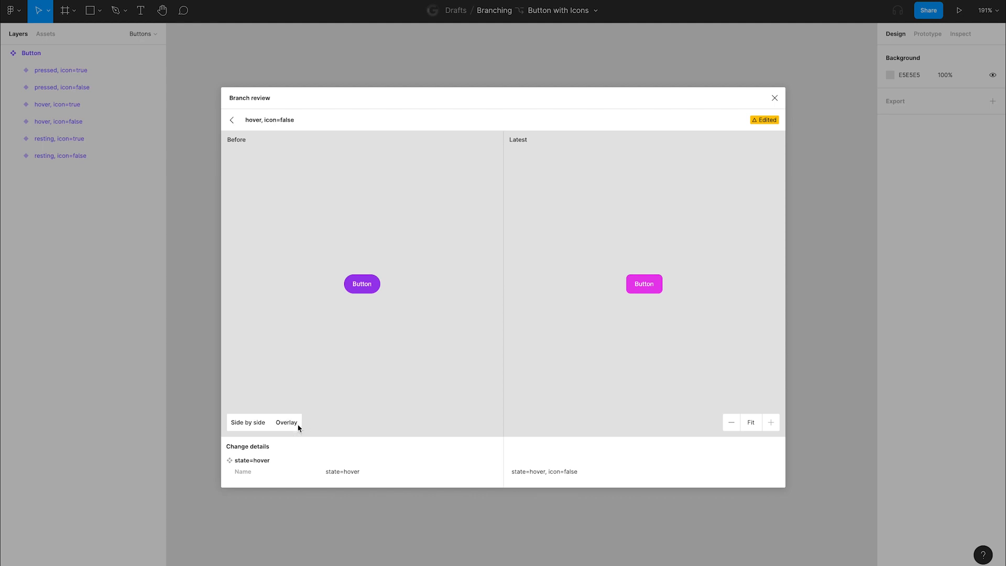
{"action": "left_click", "coordinate": [286, 423]}
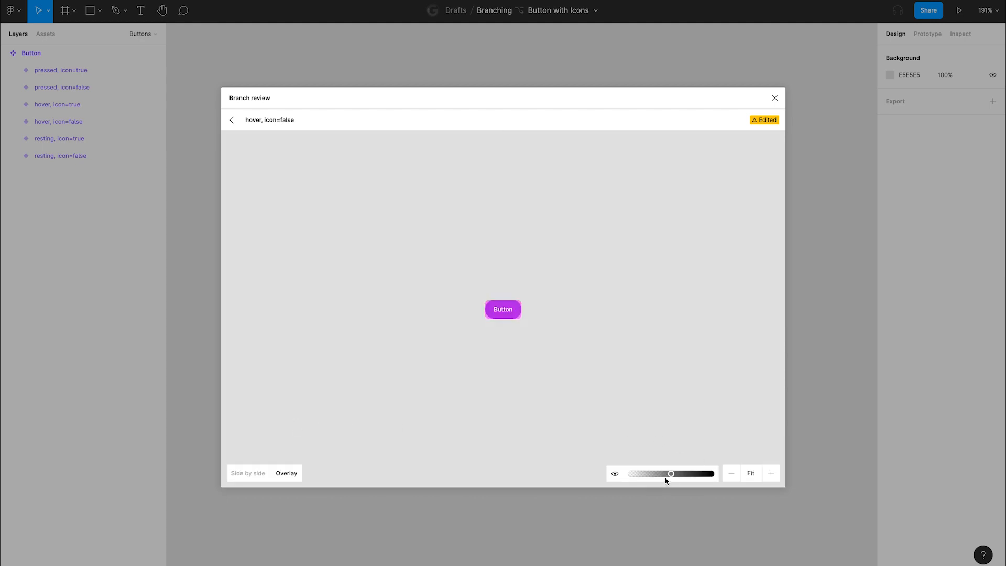
{"action": "left_click", "coordinate": [231, 120]}
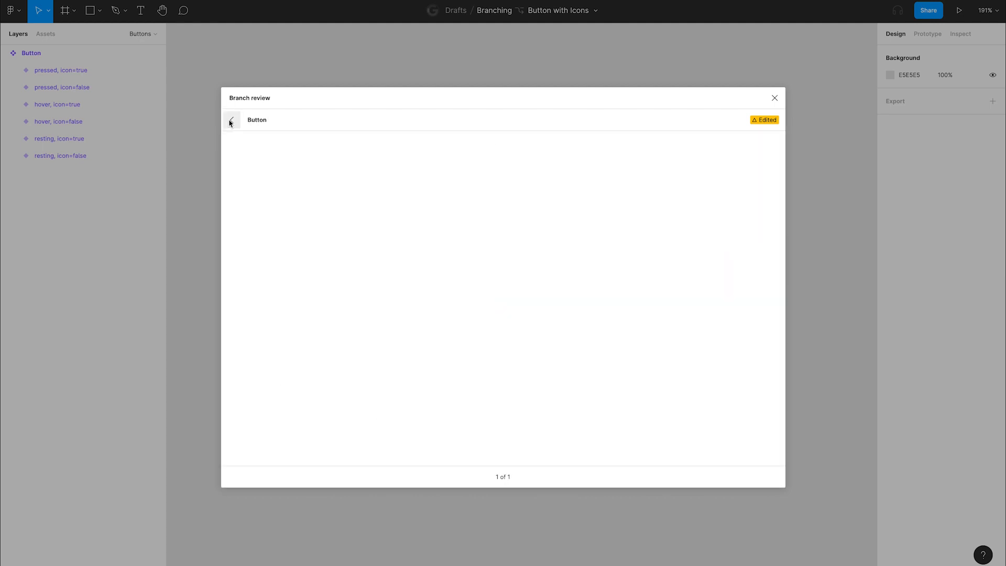
{"action": "left_click", "coordinate": [231, 120]}
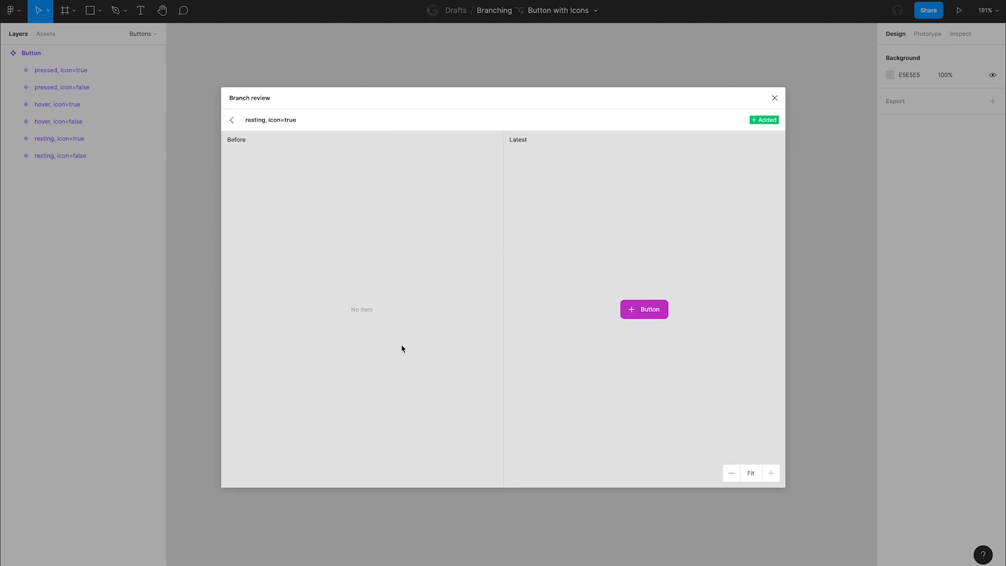
{"action": "mouse_move", "coordinate": [634, 272]}
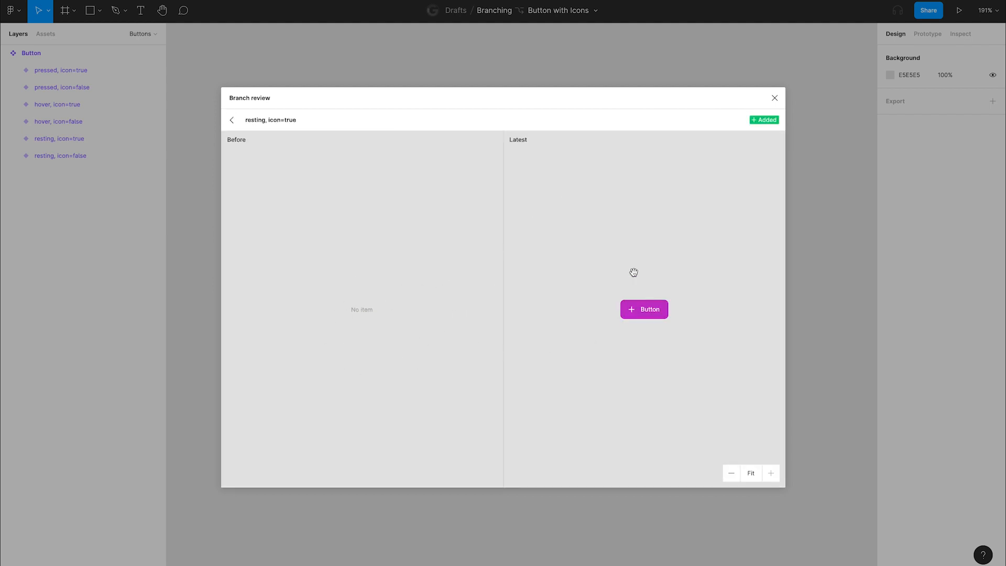
{"action": "left_click", "coordinate": [232, 121]}
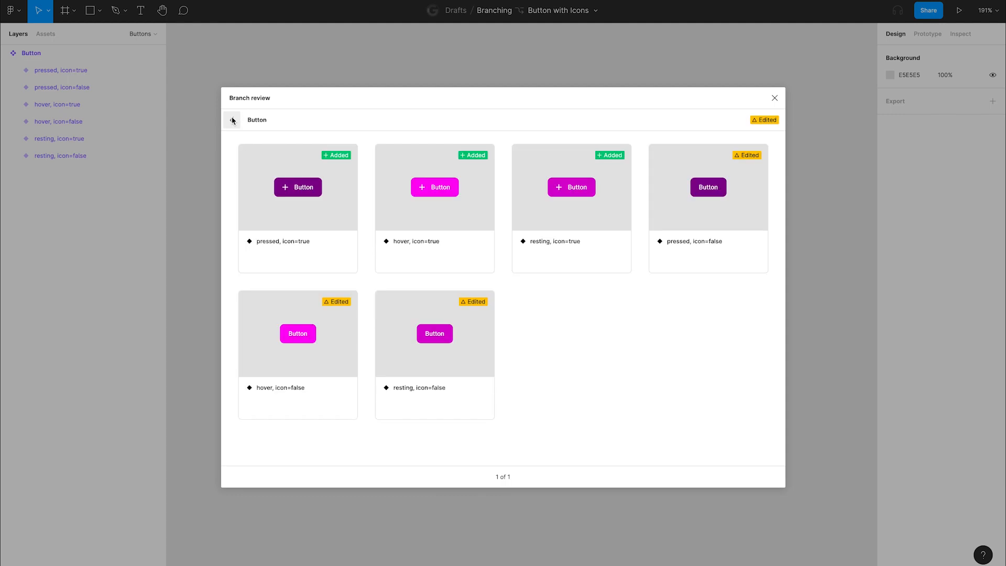
Describe the merge as 'Add icon to Button, update border radius, and use new brand color'.
{"action": "left_click", "coordinate": [232, 120]}
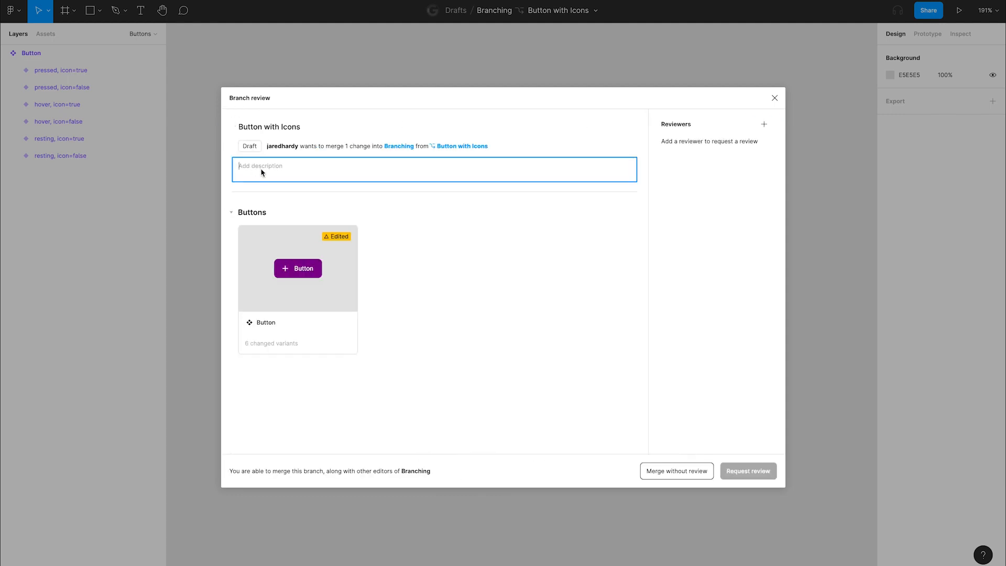
{"action": "type", "text": "Add icon to Button, update border radius, and use new brand color"}
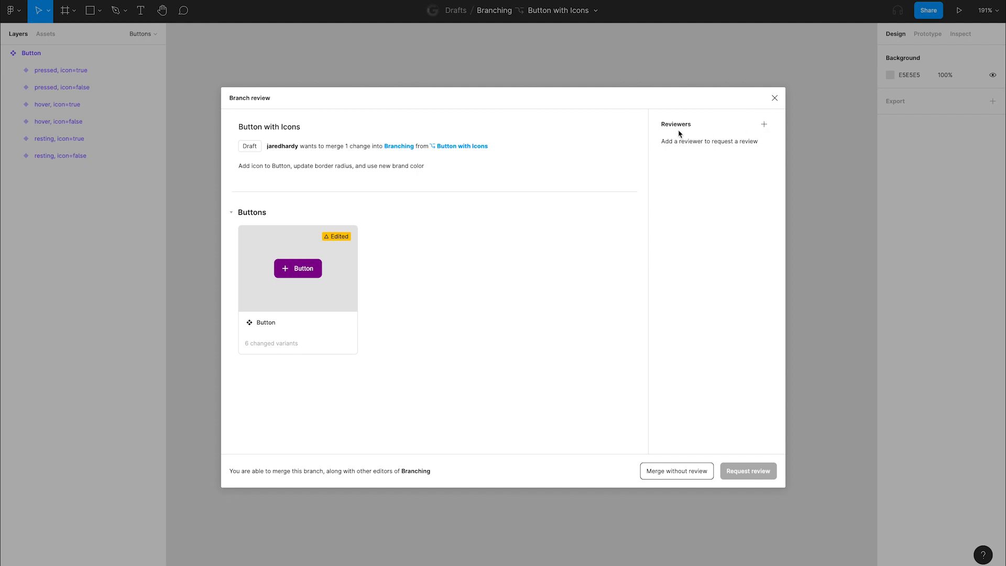
{"action": "mouse_move", "coordinate": [694, 494]}
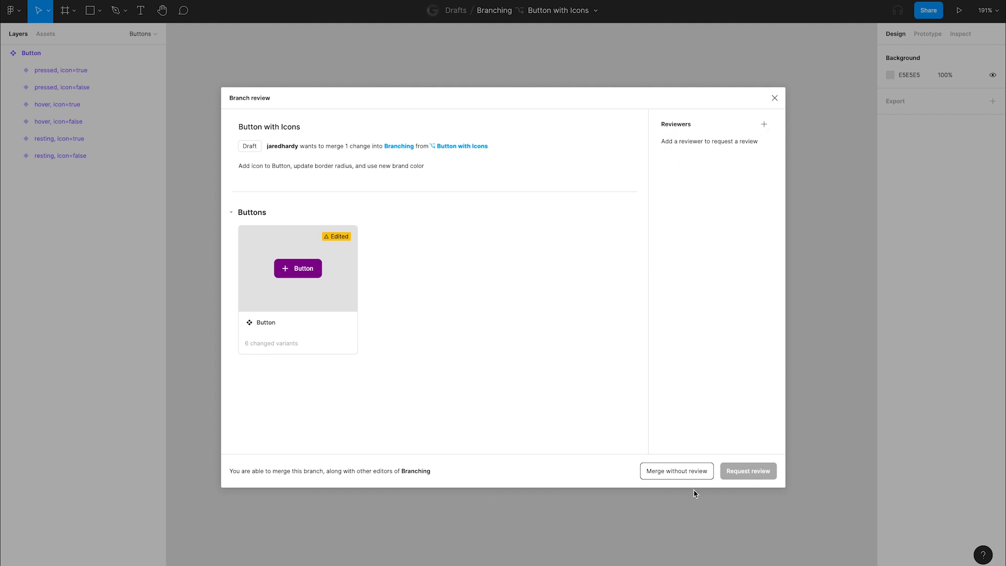
{"action": "mouse_move", "coordinate": [689, 477]}
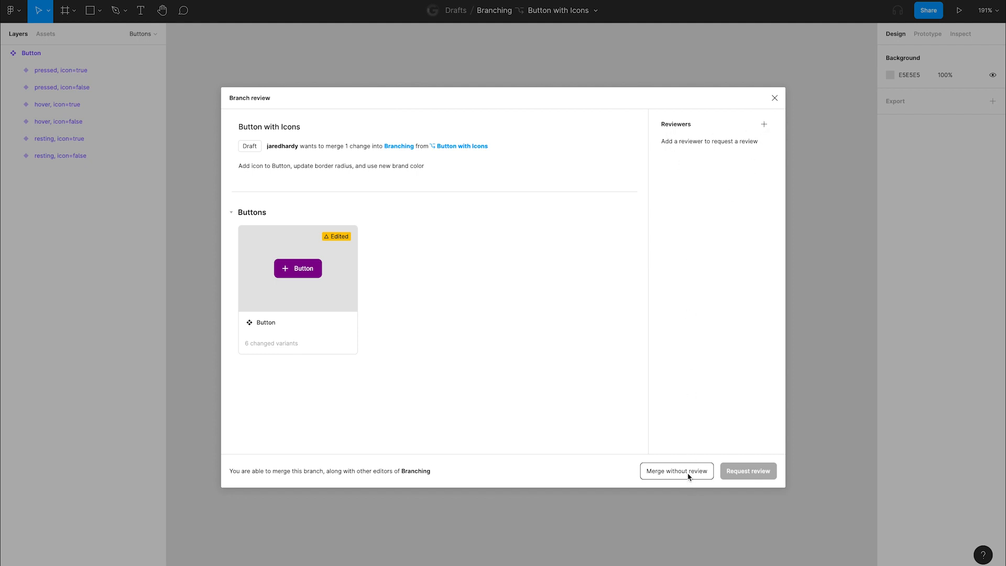
Merge 'Button with Icons' into Branching without review.
{"action": "left_click", "coordinate": [675, 471]}
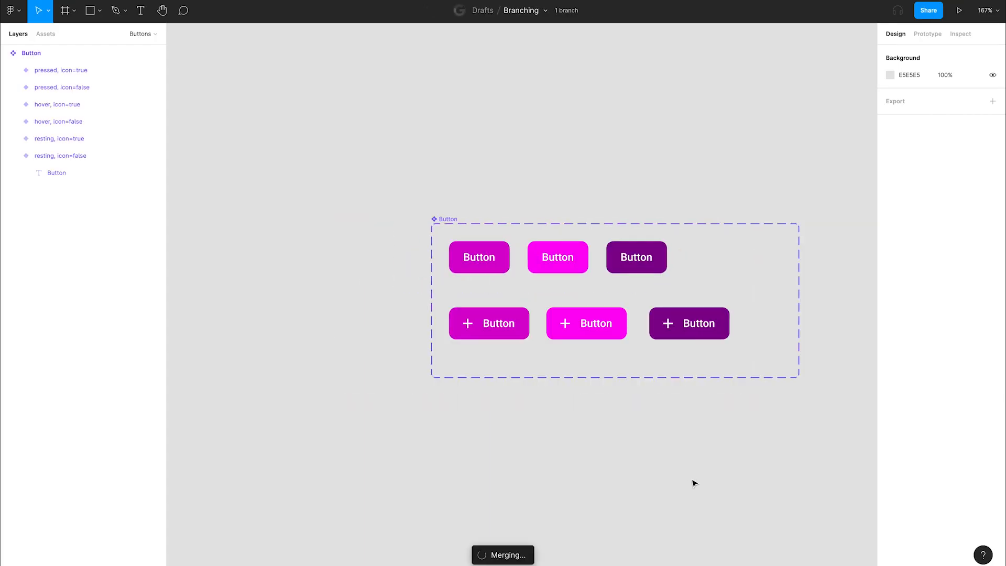
{"action": "mouse_move", "coordinate": [806, 415]}
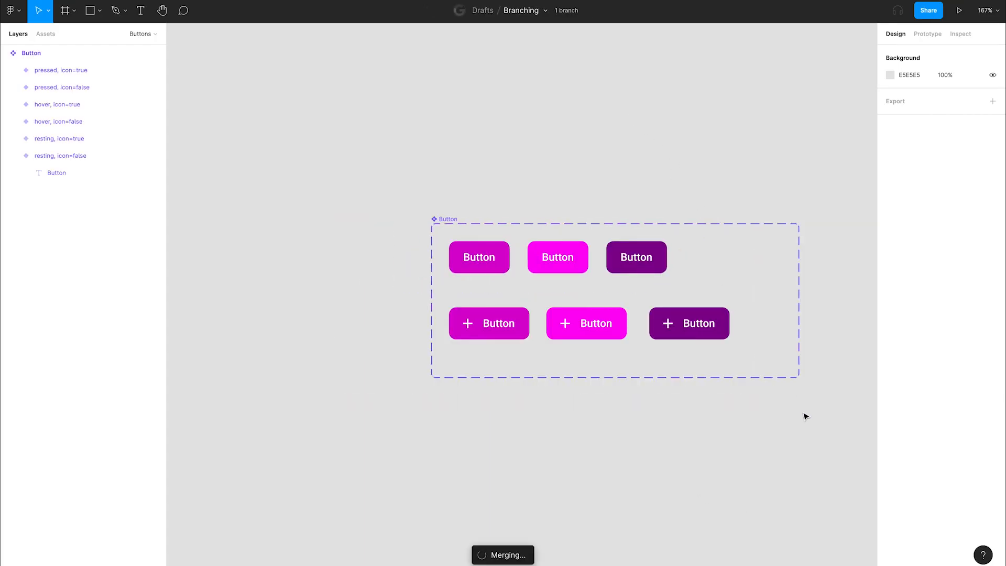